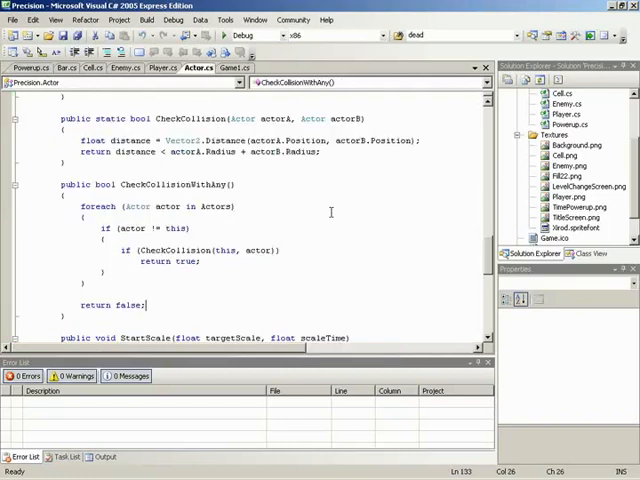
Add a '// time scale' comment below the scale fields in the Actor class.
scroll("up", 3)
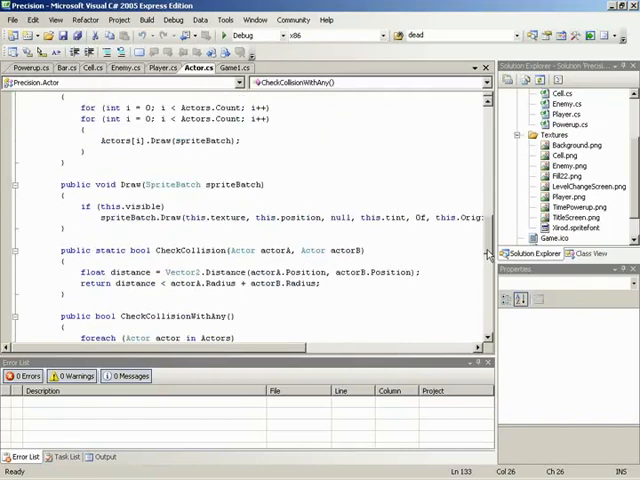
scroll("up", 3)
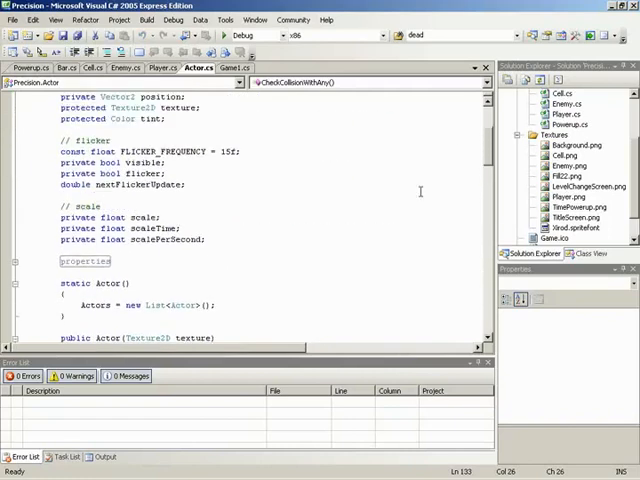
scroll("up", 3)
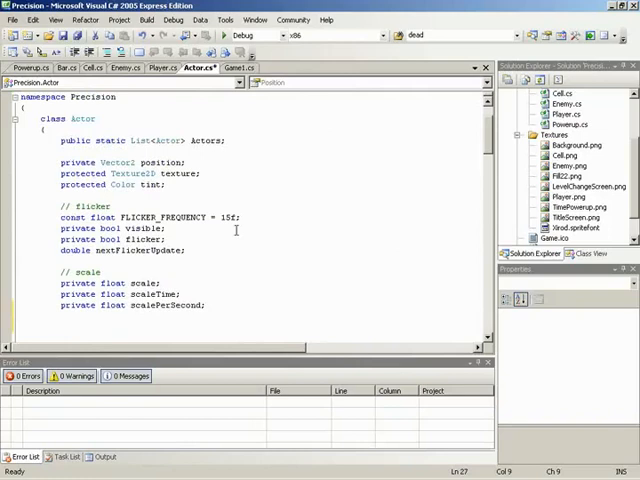
type("// time scale")
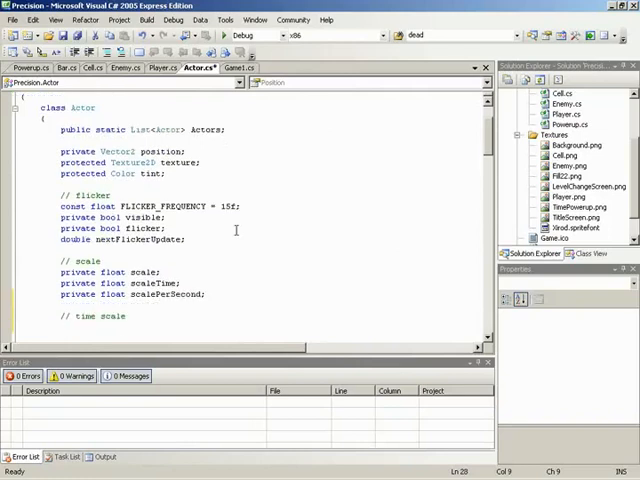
scroll("down", 3)
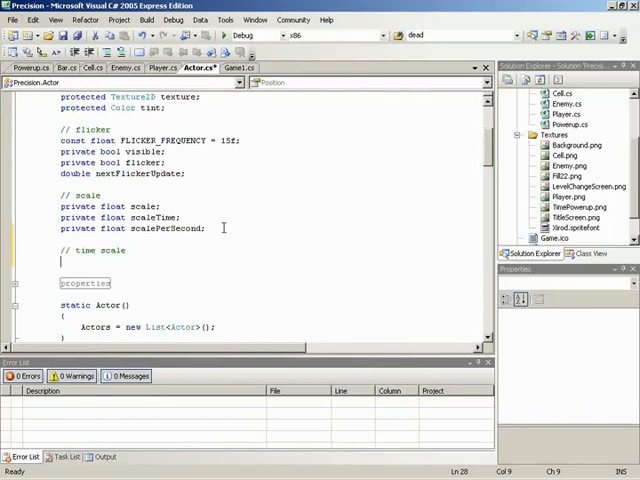
Declare 'private static float timeScale = 1f;' under the comment.
type("private")
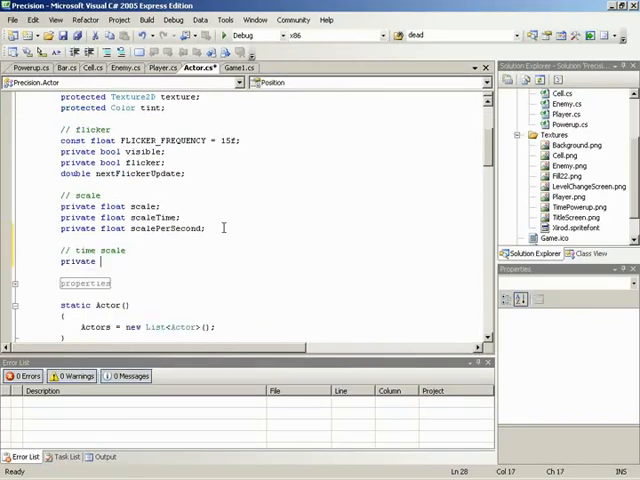
type("fl")
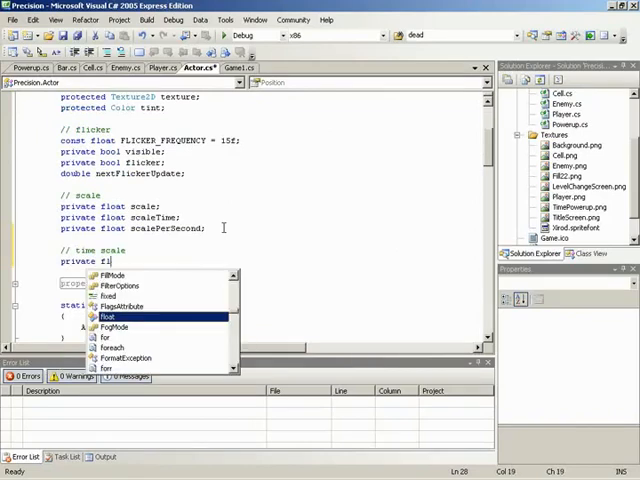
type("static float time")
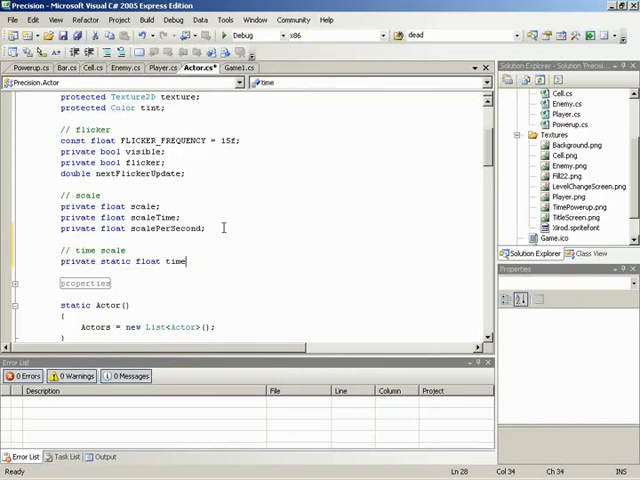
key("insert")
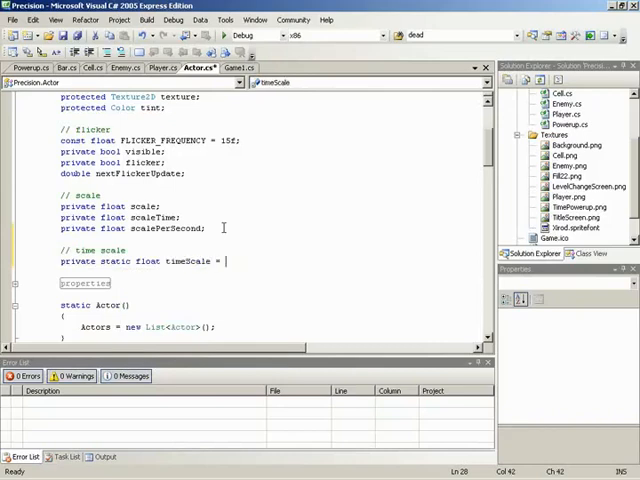
type("1f;")
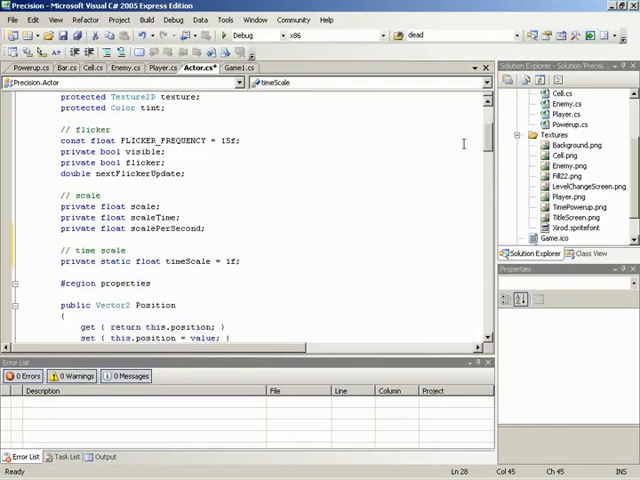
Turn the copied Scale property into a public static TimeScale property reading and setting timeScale.
scroll("down", 3)
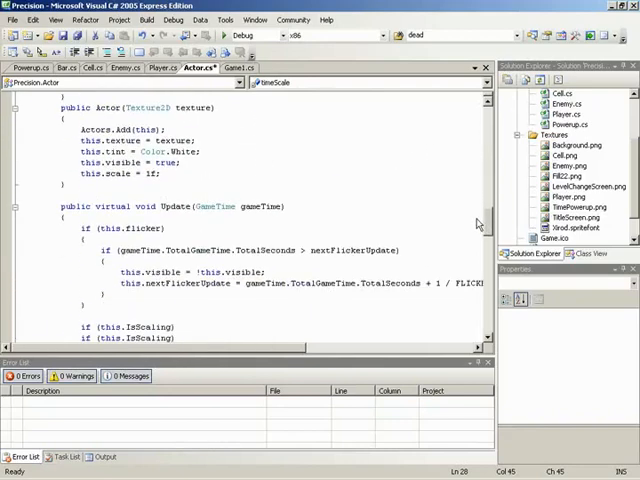
scroll("up", 3)
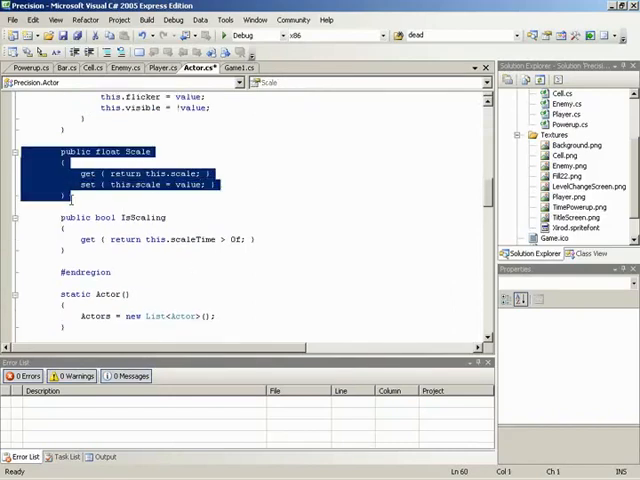
scroll("down", 3)
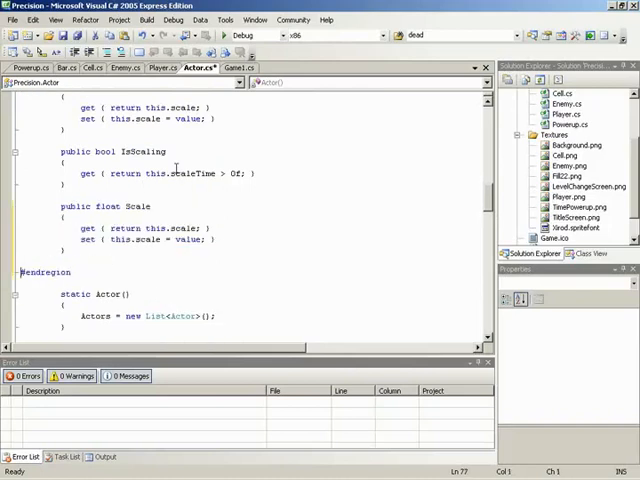
left_click(69, 188)
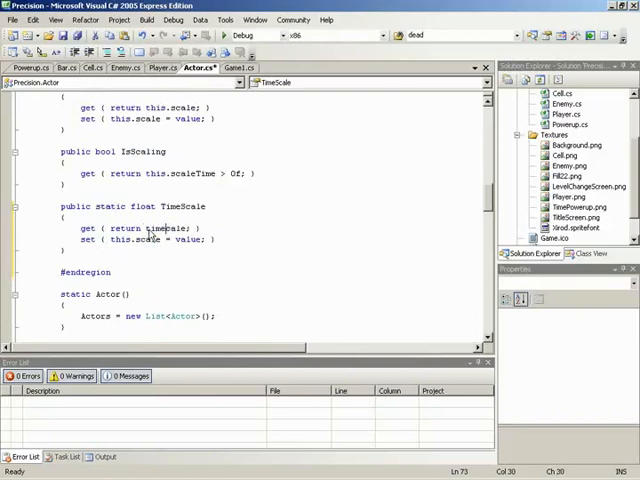
double_click(148, 239)
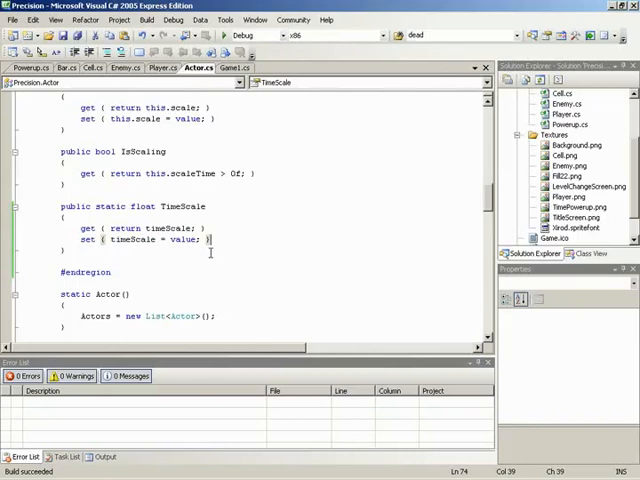
mouse_move(355, 259)
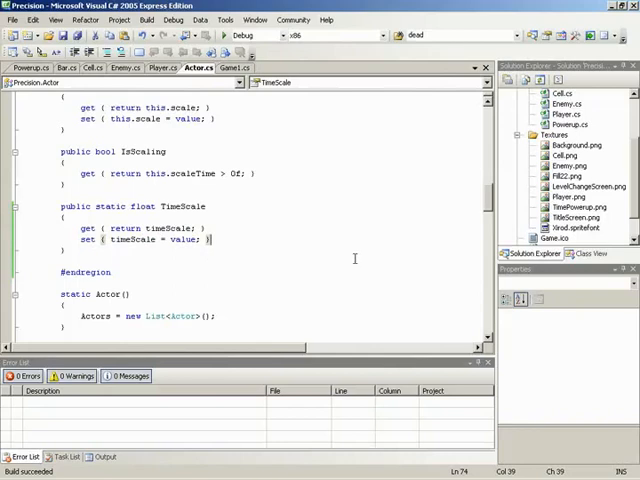
mouse_move(498, 217)
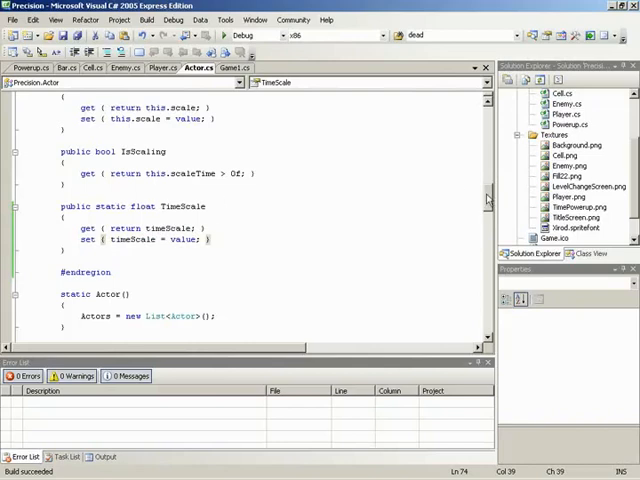
Append '* TimeScale' to the scale and scaleTime lines in Actor.Update's IsScaling block.
scroll("down", 3)
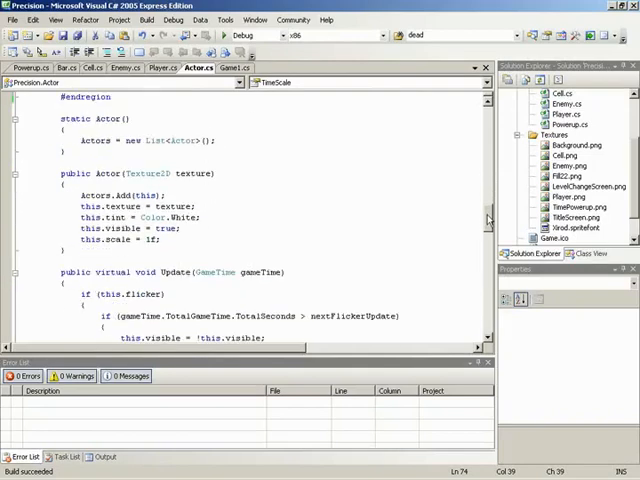
scroll("down", 3)
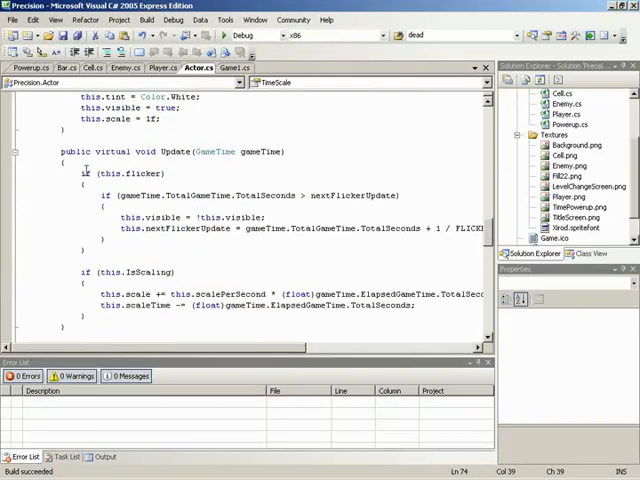
scroll("down", 3)
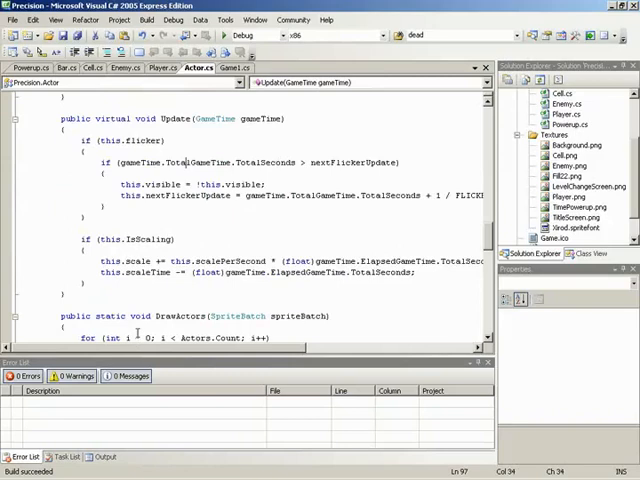
mouse_move(365, 230)
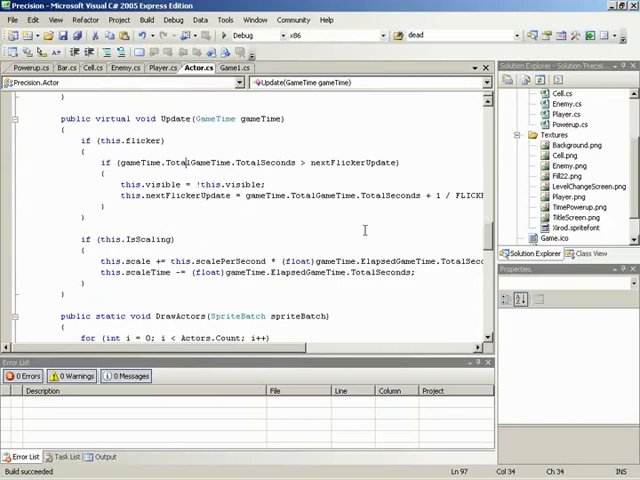
scroll("up", 3)
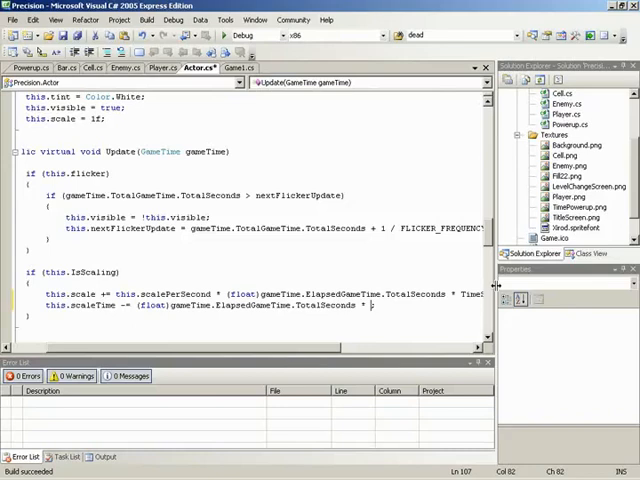
type("TimeScale")
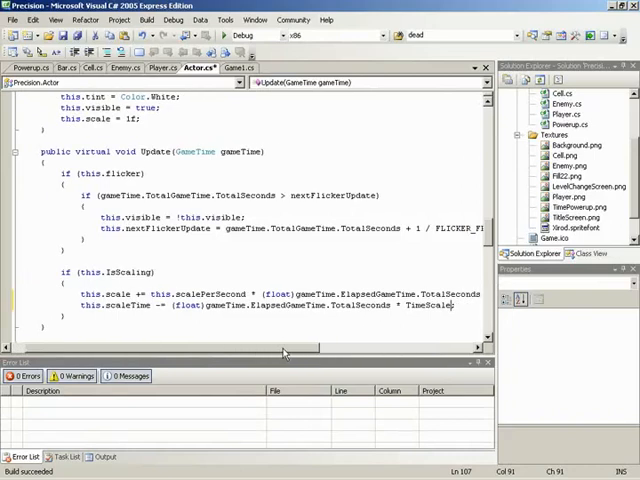
scroll("up", 3)
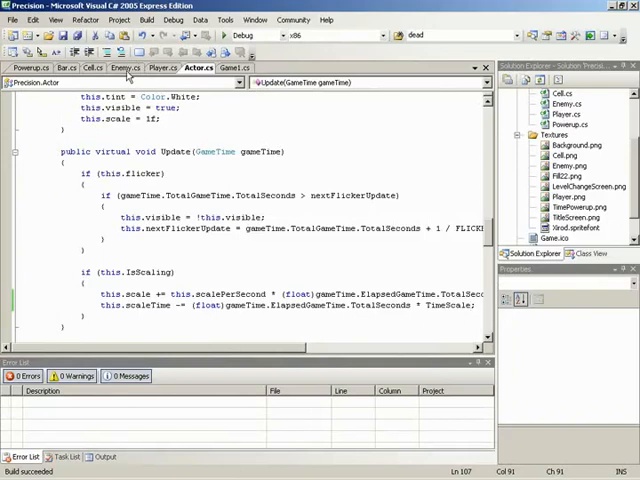
In Enemy.Update, append '* TimeScale' to the amount increment divided by moveTime.
left_click(123, 67)
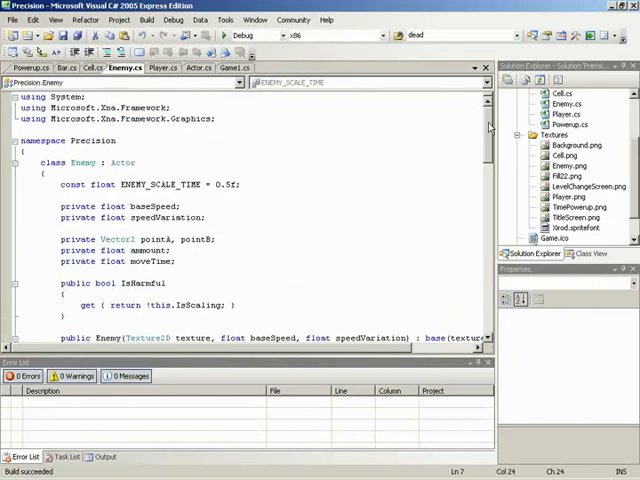
scroll("down", 3)
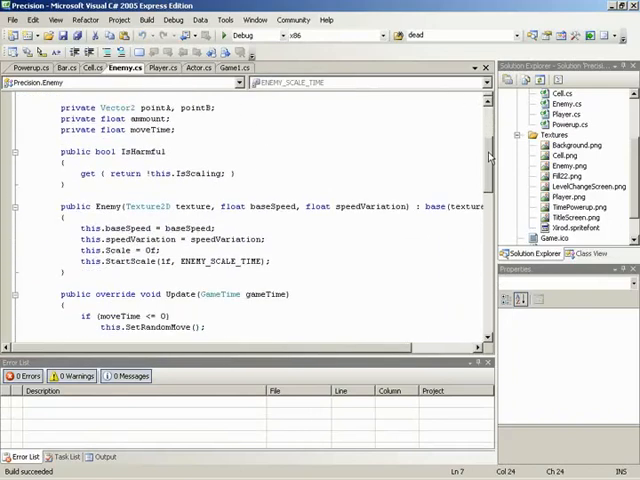
scroll("down", 3)
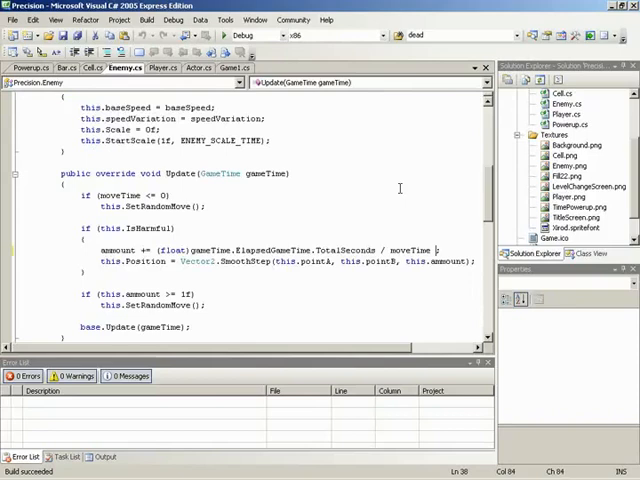
type("*")
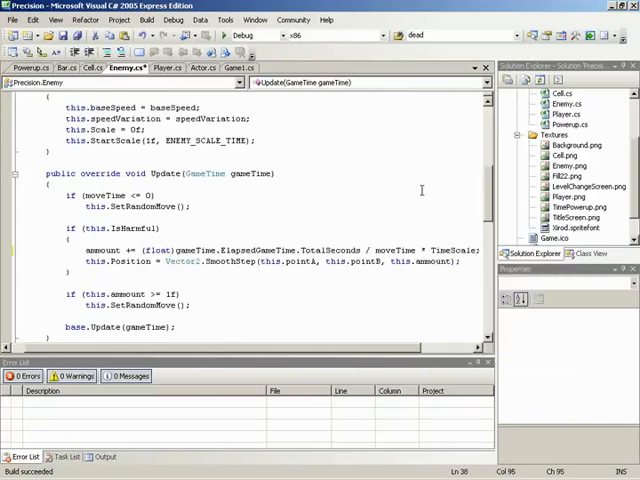
mouse_move(257, 221)
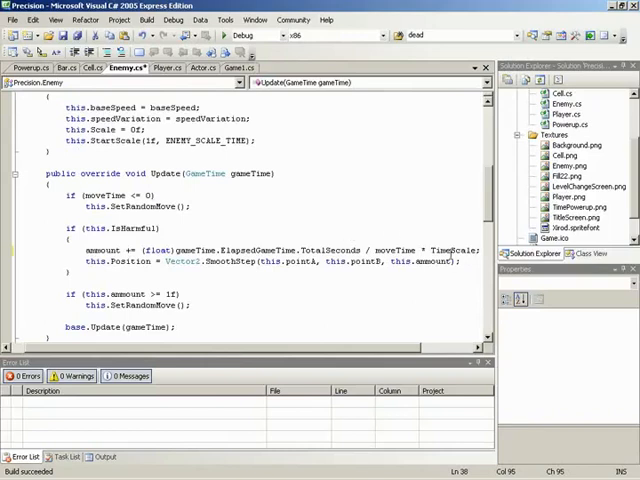
mouse_move(122, 82)
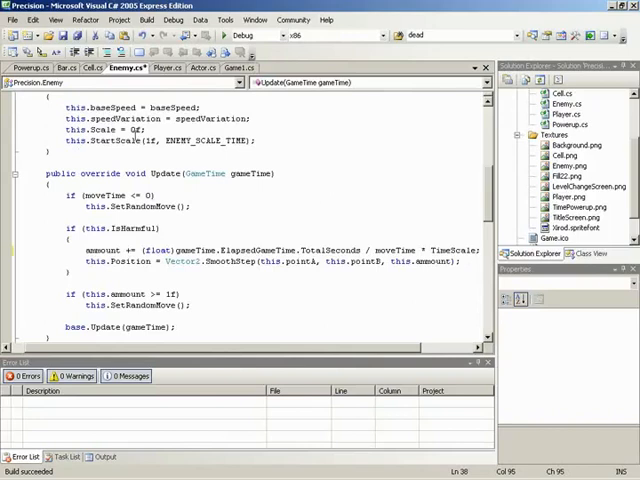
In Cell.Update, append '* TimeScale' to the lifePercent decrement divided by deathTime.
left_click(93, 67)
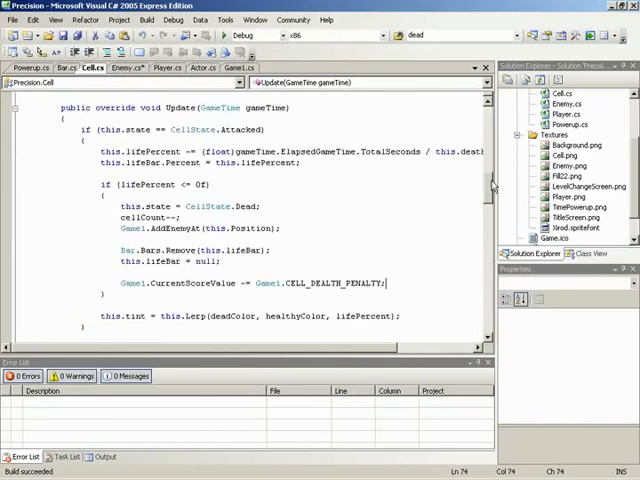
scroll("up", 3)
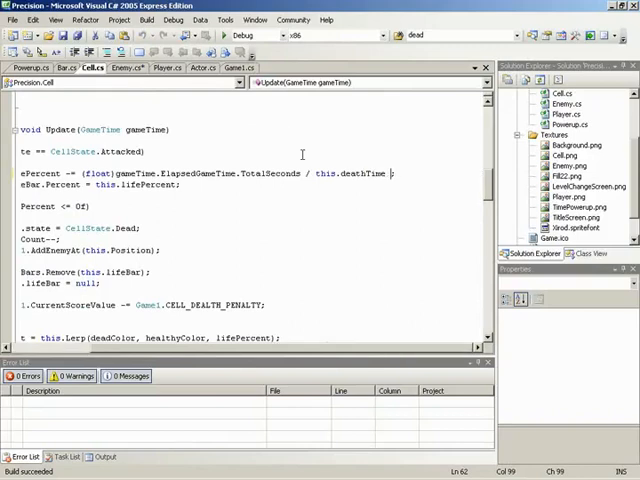
type("Ti")
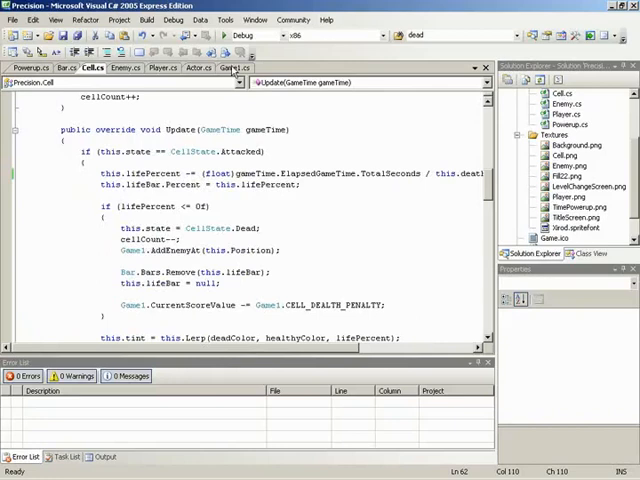
Bring up Game1.cs and locate the end of the BeginLevel method.
left_click(238, 67)
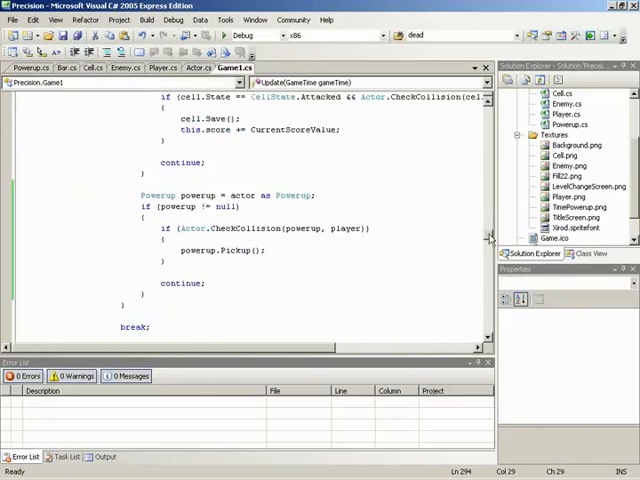
scroll("down", 3)
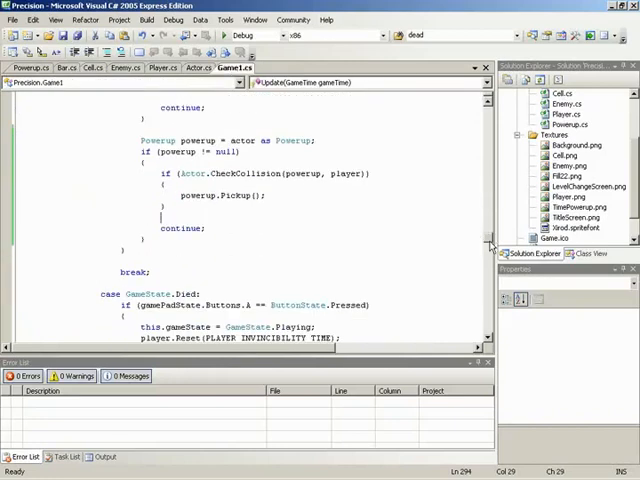
scroll("up", 3)
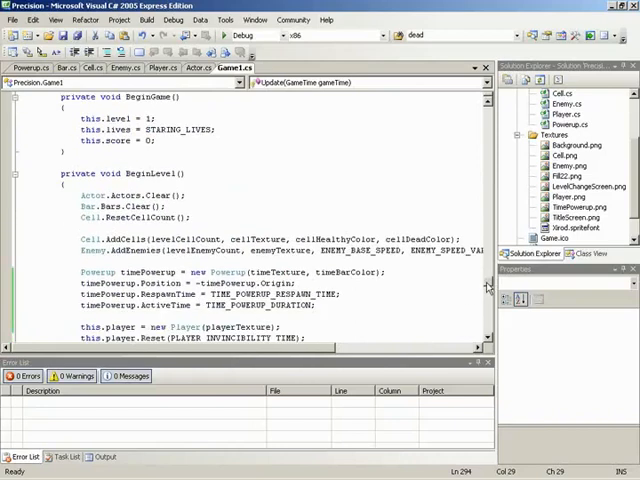
scroll("down", 3)
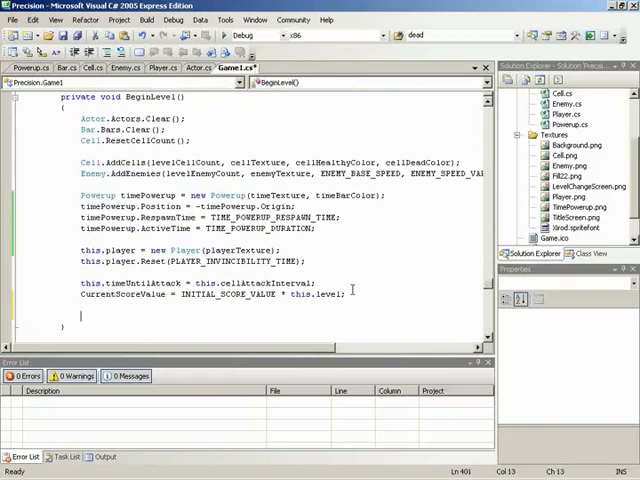
Add 'Actor.TimeScale = 0.3f;' at the end of BeginLevel.
type("Actor")
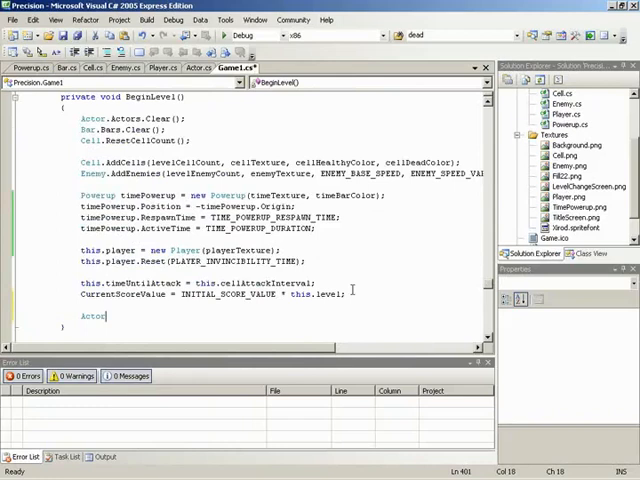
type(".TimeScale =")
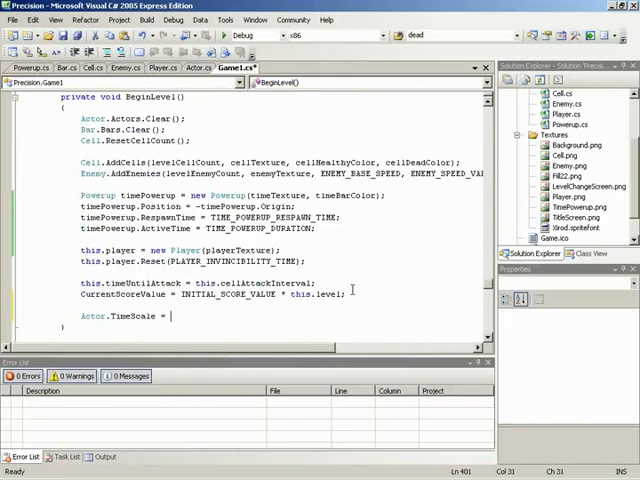
type("0.3")
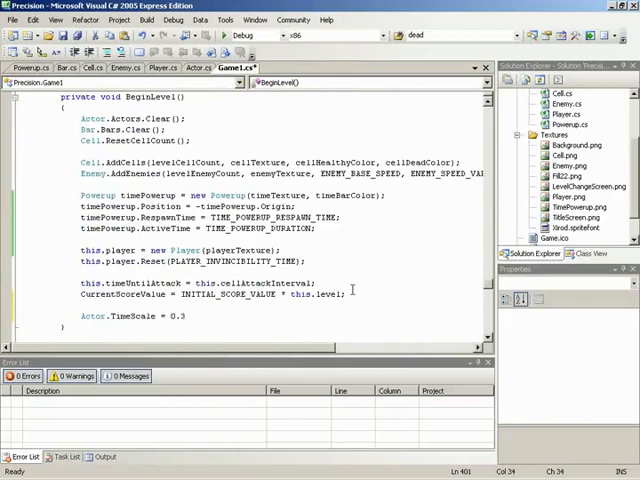
type("f;")
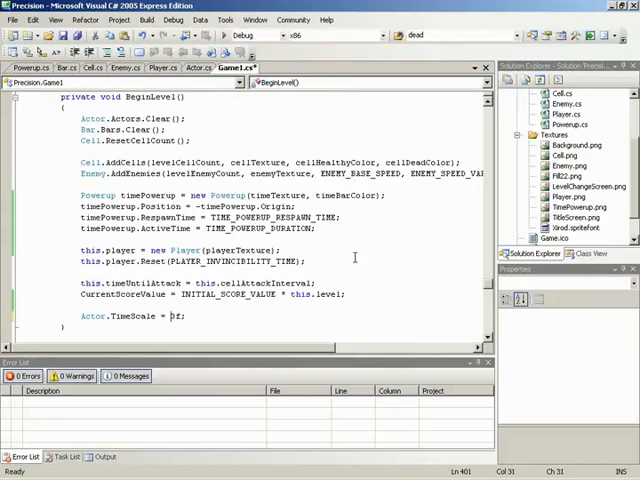
Change the BeginLevel assignment to reset Actor.TimeScale to 1.0f.
key("F5")
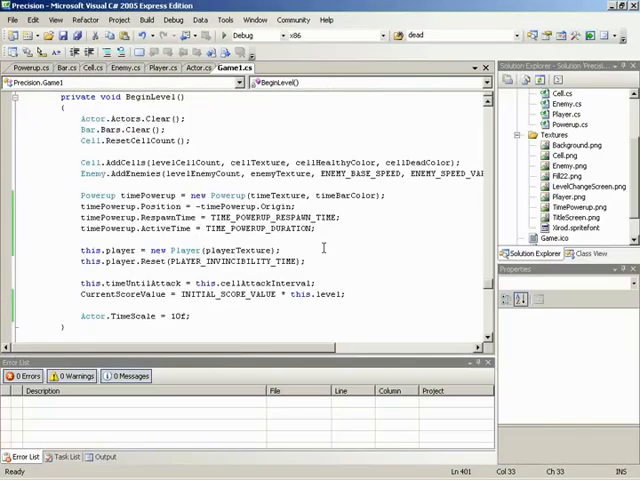
mouse_move(206, 318)
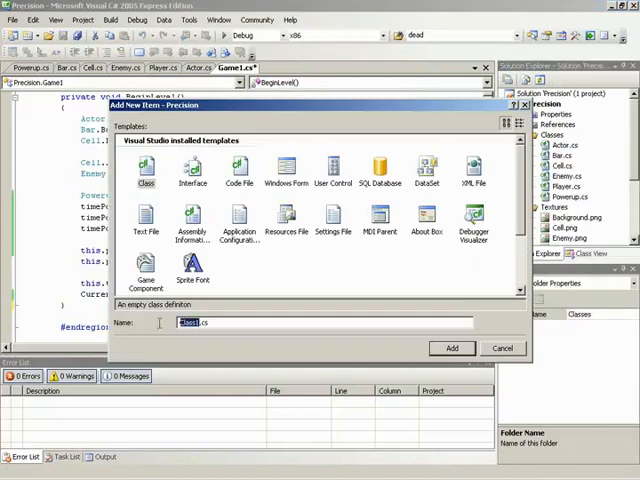
Create a new class file named TimePowerup.cs in the Classes folder.
type("TimePowerup.cs")
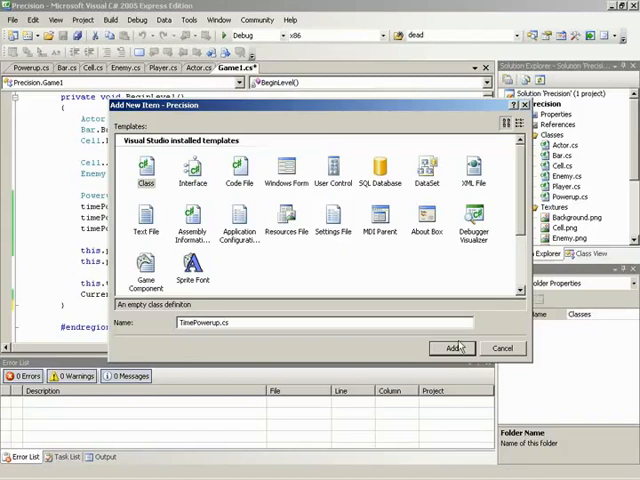
left_click(452, 348)
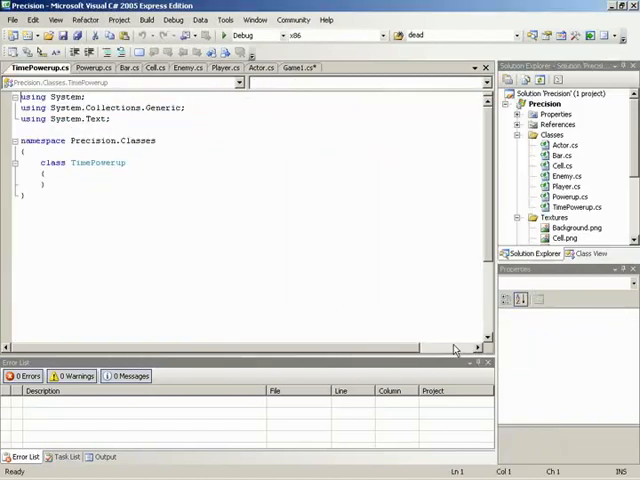
Put TimePowerup in the Precision namespace and make it derive from Powerup.
double_click(138, 140)
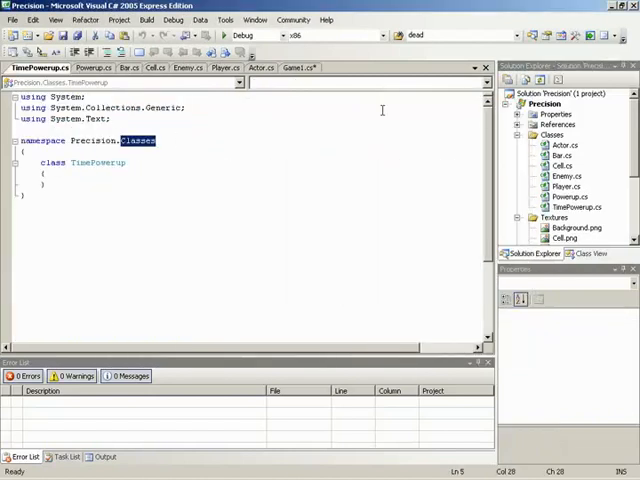
key("Delete")
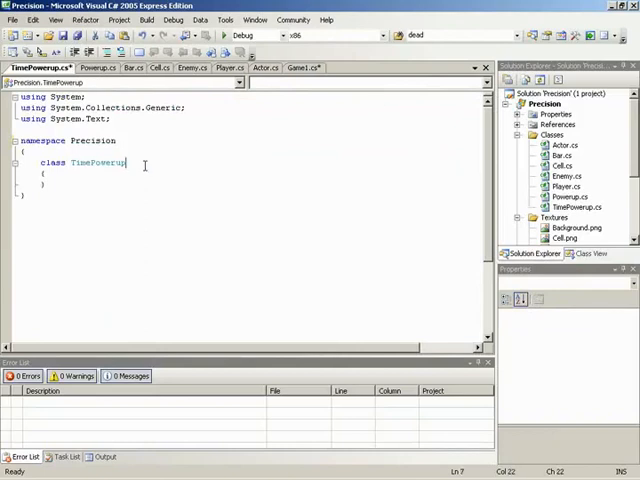
type(": Powerup")
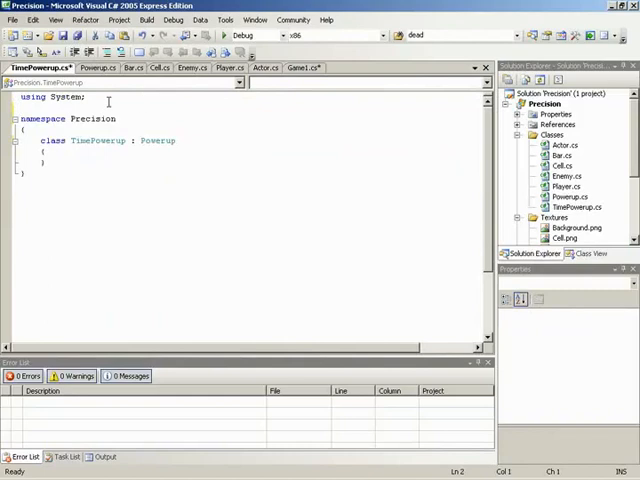
left_click(97, 67)
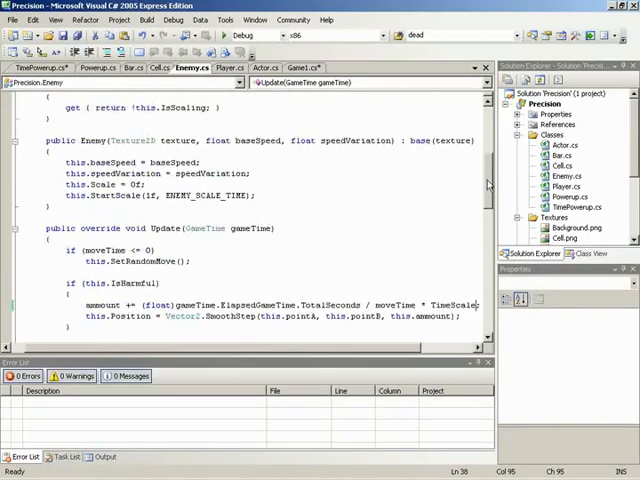
Copy the Microsoft.Xna.Framework.Graphics using from Enemy into TimePowerup.cs.
scroll("up", 3)
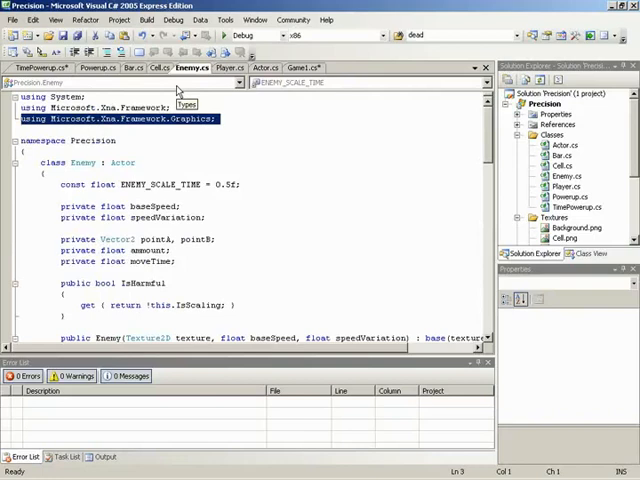
mouse_move(158, 118)
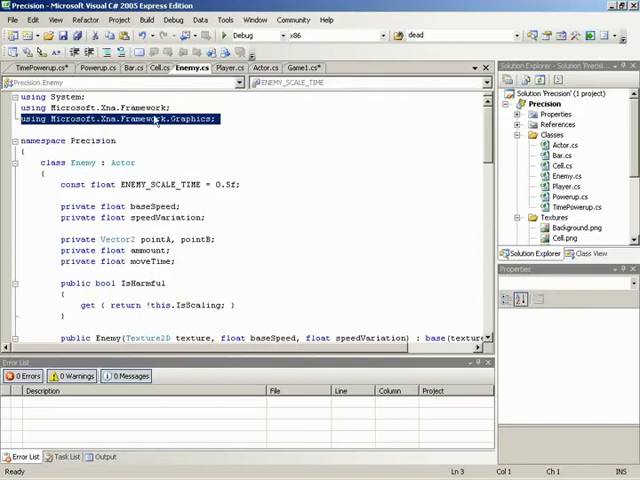
left_click(47, 67)
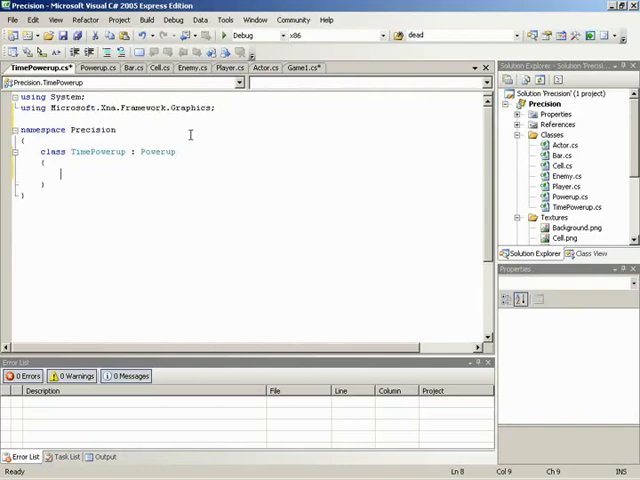
left_click(60, 174)
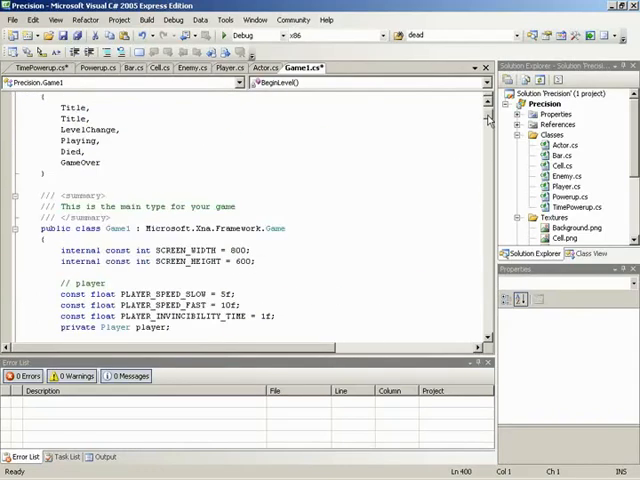
Declare const float TIME_POWERUP_SLOWDOWN = 0.1f; under the time powerup settings in Game1.cs.
scroll("down", 3)
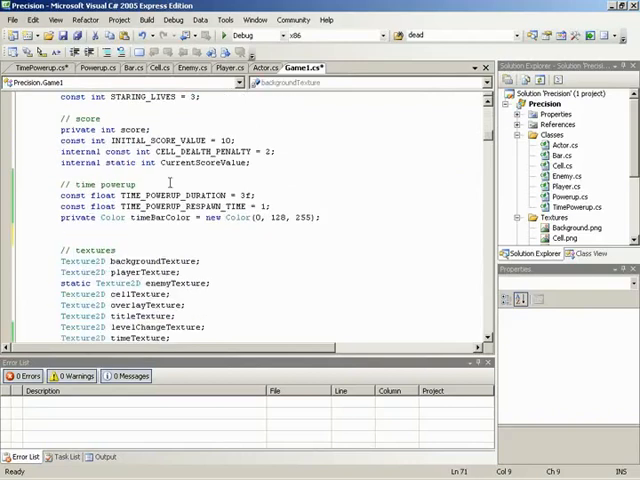
type("const")
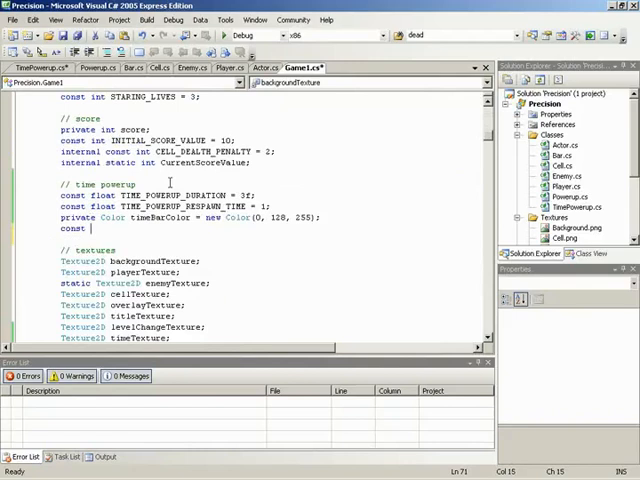
type("float")
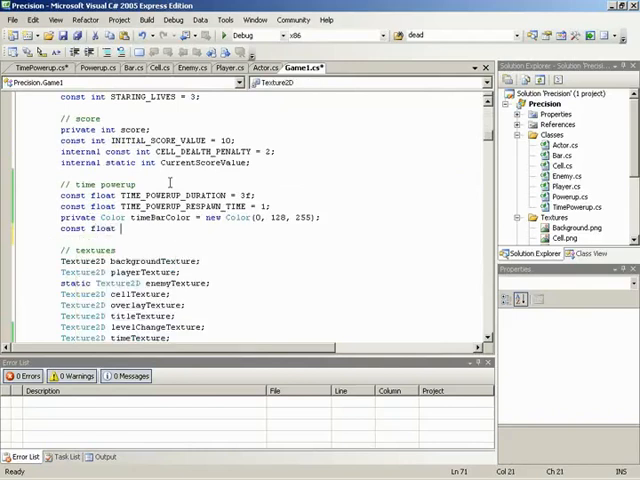
type("TIME_")
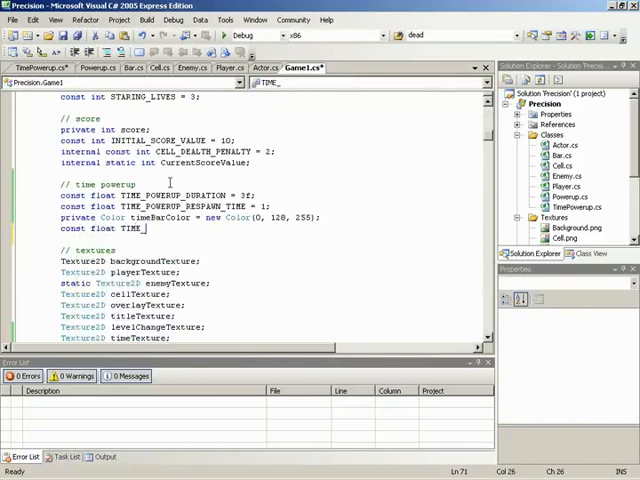
type("POWERUP_")
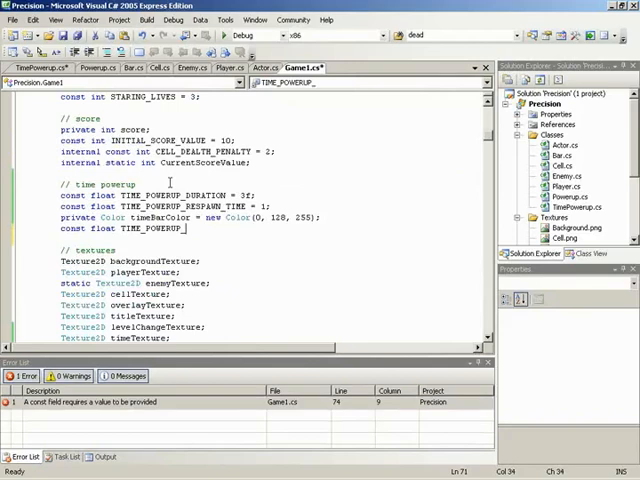
type("SLOWDOW")
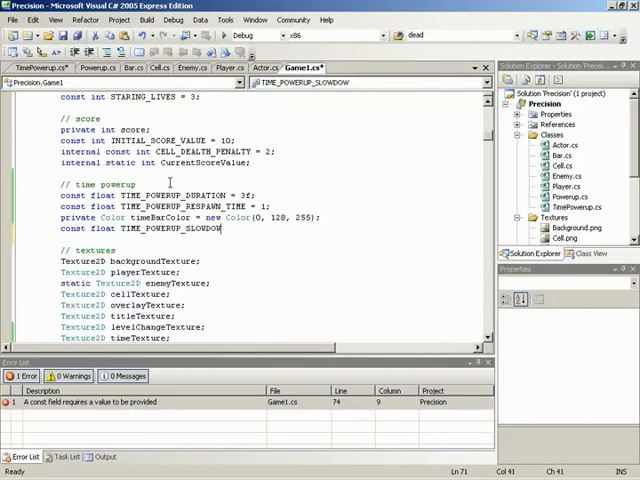
type("=")
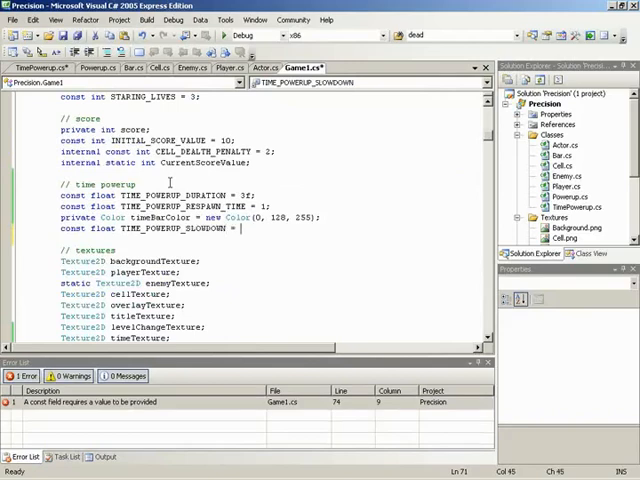
type("0.1")
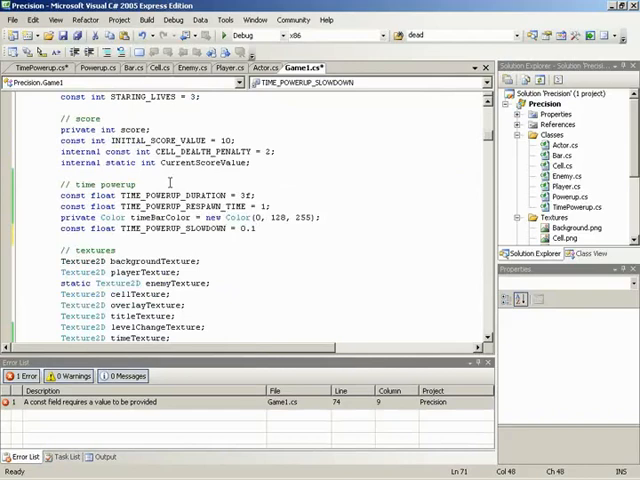
type("f;")
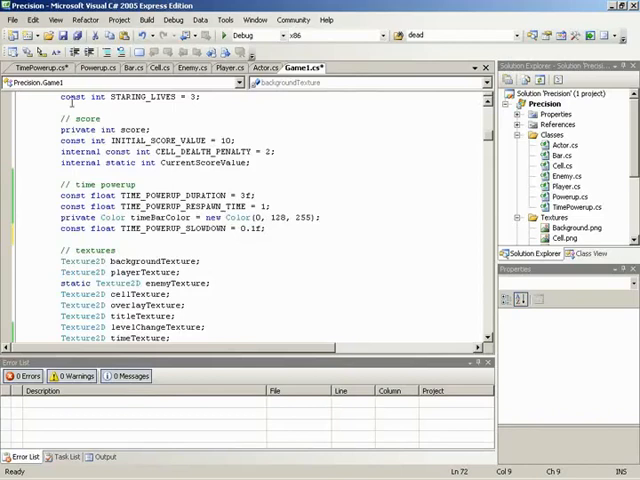
Declare a private float slowDownPercent field in the TimePowerup class.
left_click(37, 67)
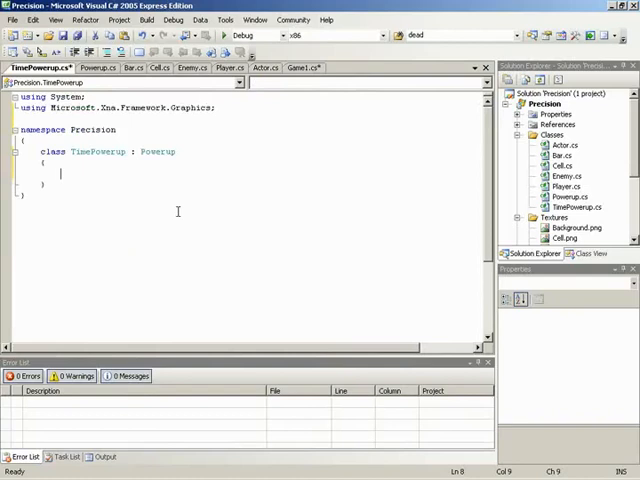
type("private float")
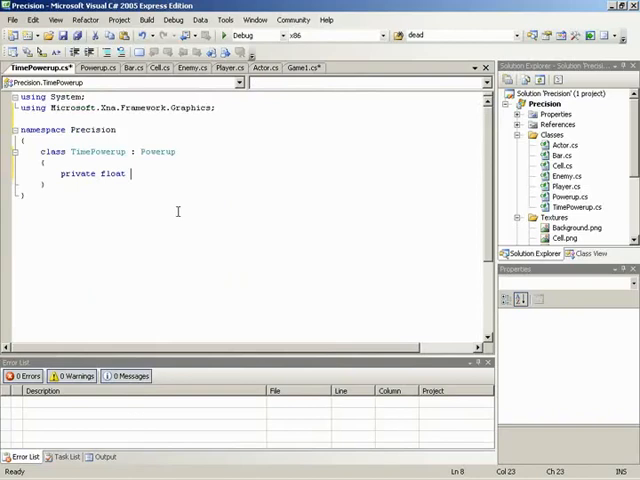
type("slowDo")
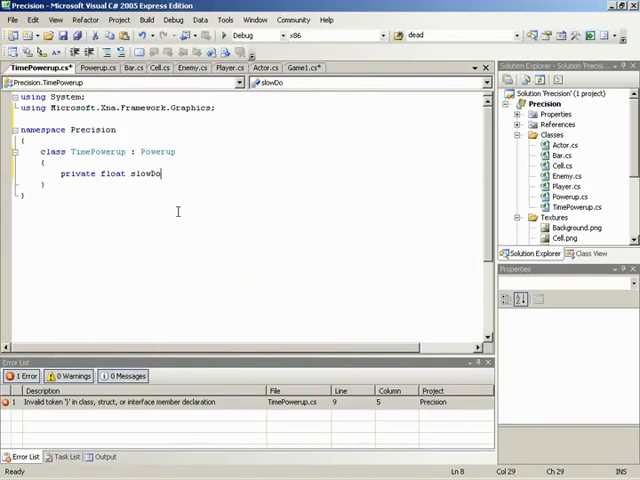
type("wnPercent;")
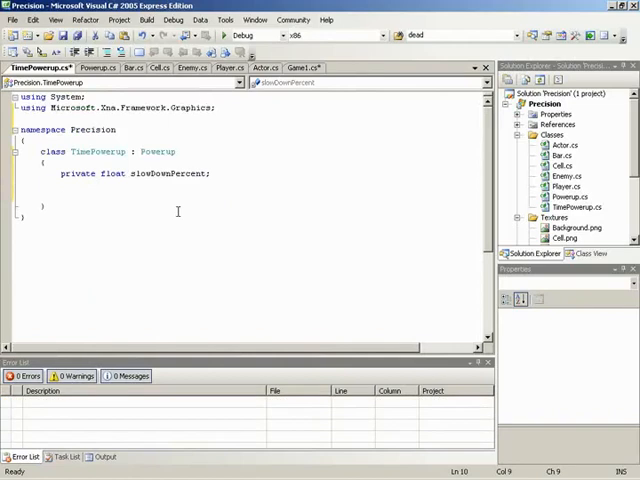
Expose it through a public float SlowDownPercent property returning this.slowDownPercent with get and set.
type("public float")
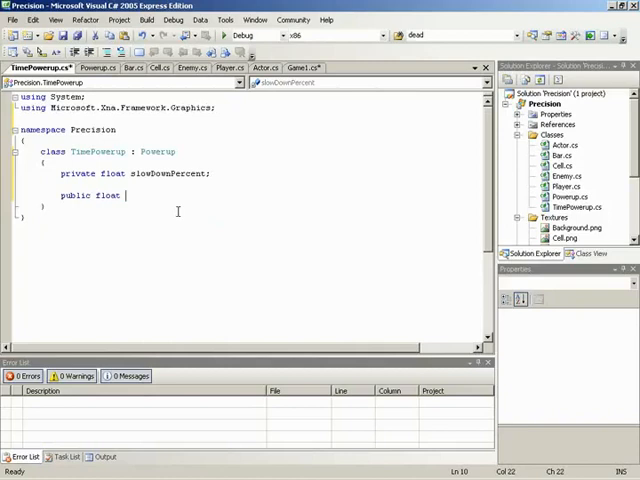
type("SlowDownP")
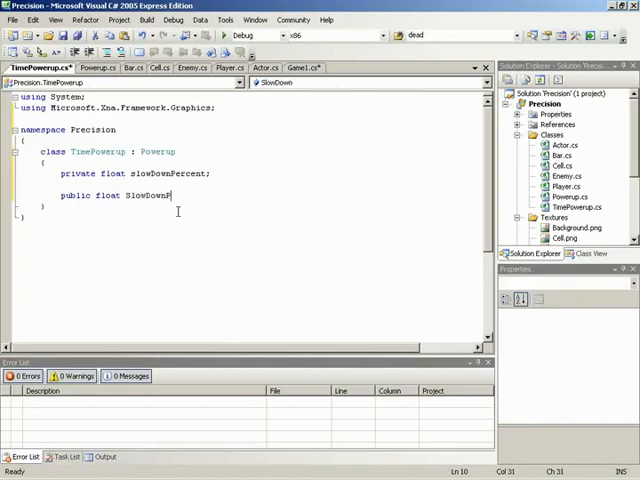
type("Percent")
type("}")
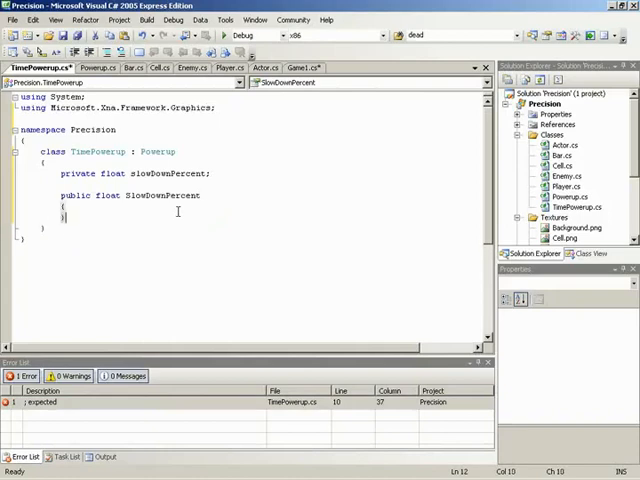
type("get { return this.slowDownPercent;")
type("set {")
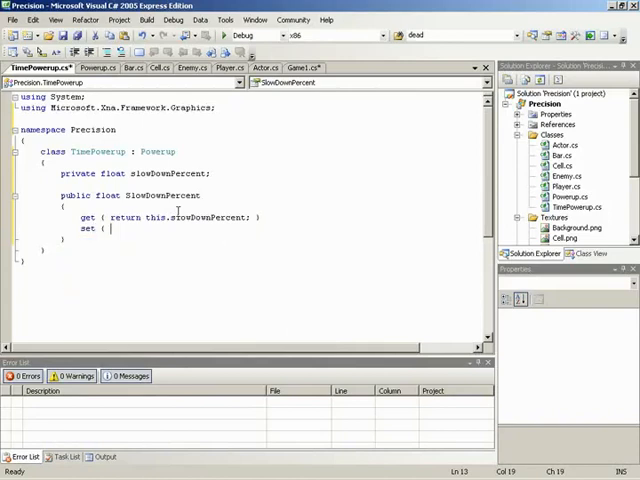
type("this.slowDownPercent = value;")
type("public TimePowerup(")
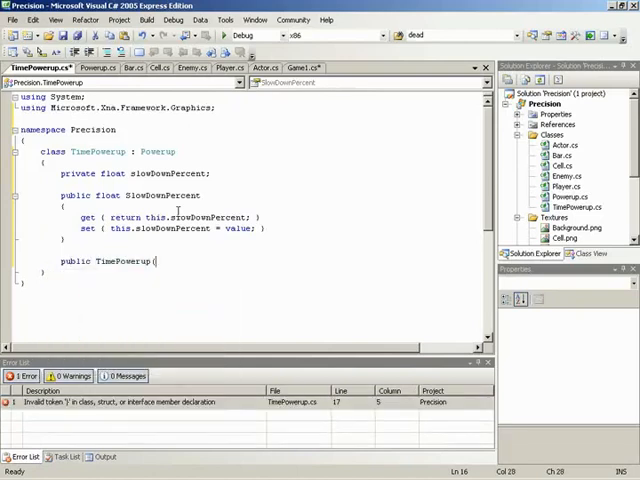
Write public TimePowerup(Texture2D texture, Color timeBarColor) : base(texture, timeBarColor) with an empty body.
type("Texture2D texture,")
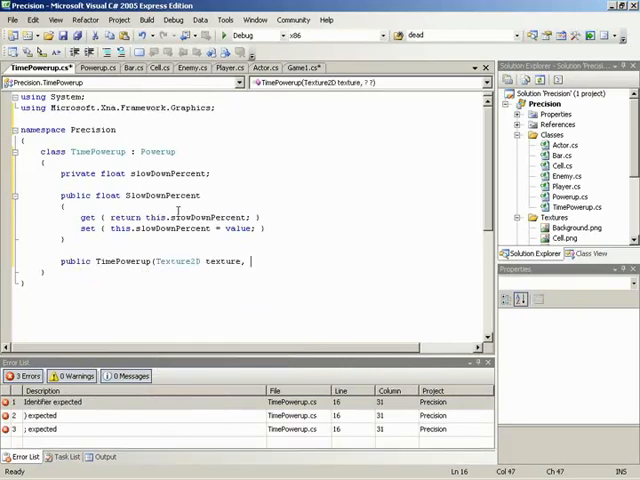
type("Color timeBarColor)")
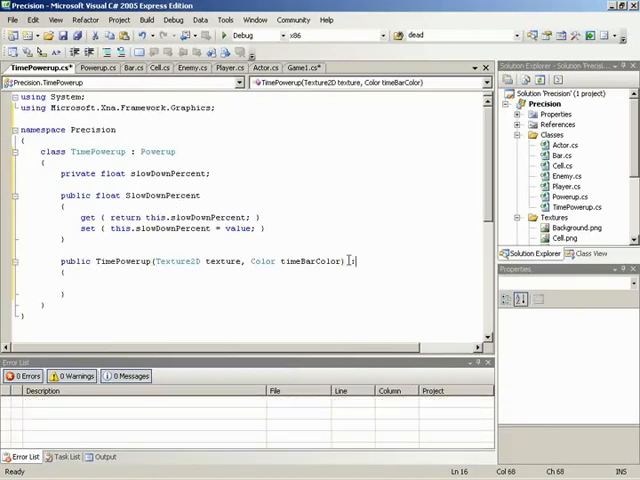
type(": base (")
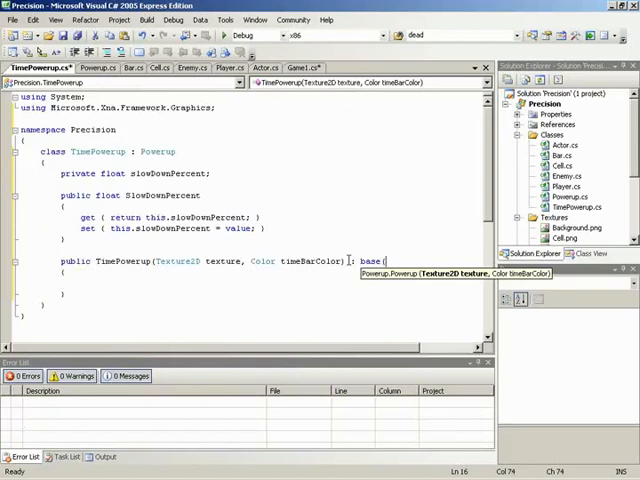
type("texture,")
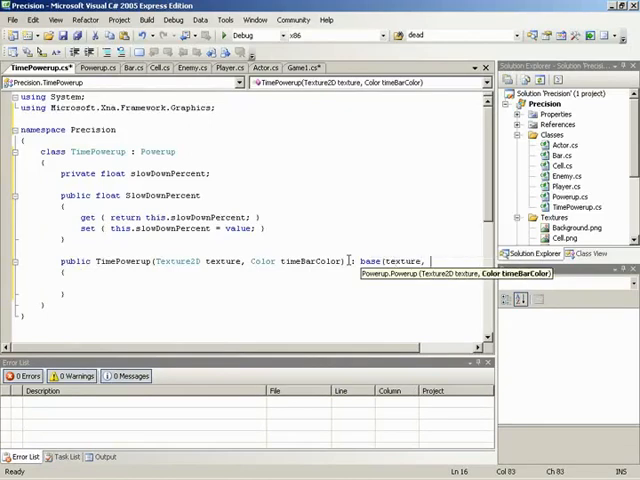
type("timeBarColo")
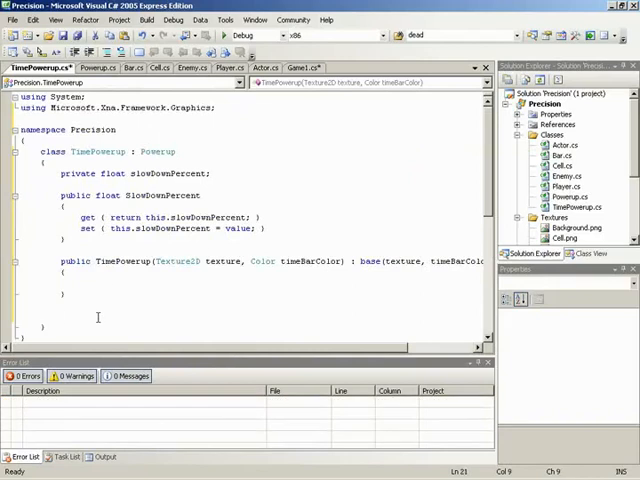
Override Activate so it sets Actor.TimeScale = this.slowDownPercent;.
type("protected")
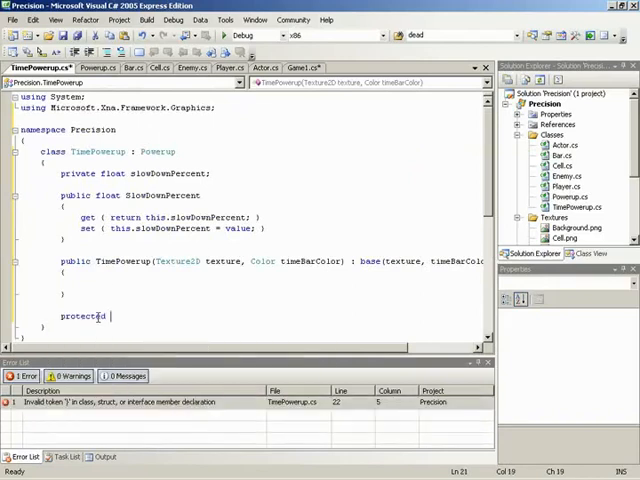
type("override void Activate(")
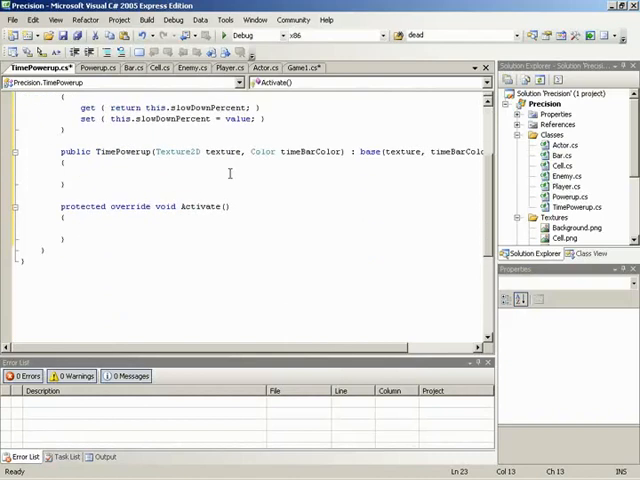
mouse_move(157, 173)
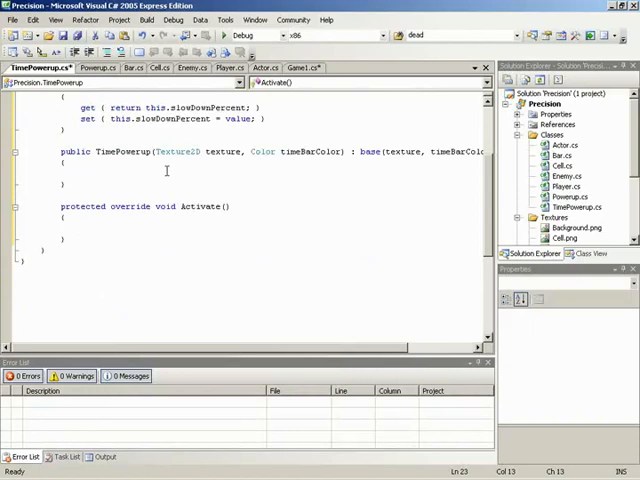
scroll("up", 3)
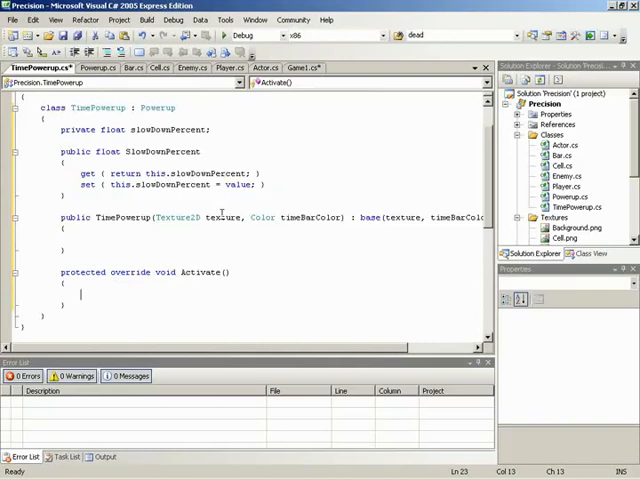
type("Ac")
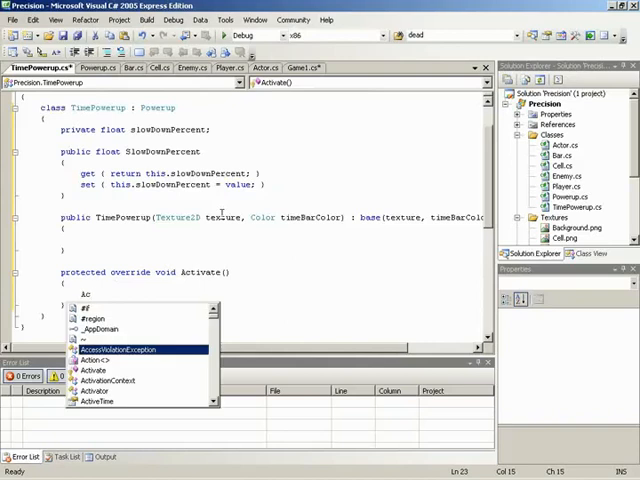
type("tor.TimeScale")
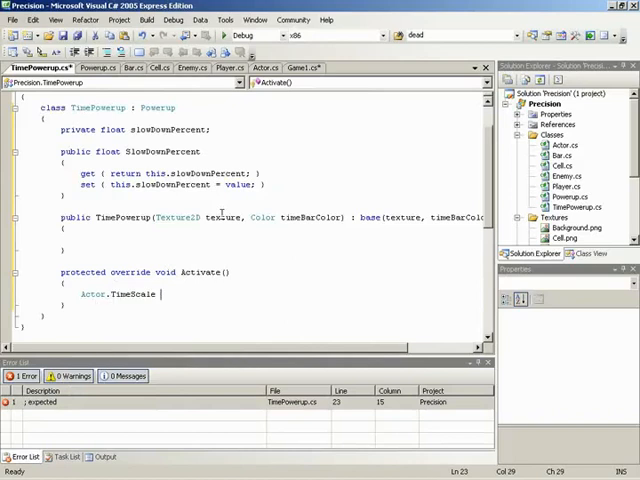
type("this.sc")
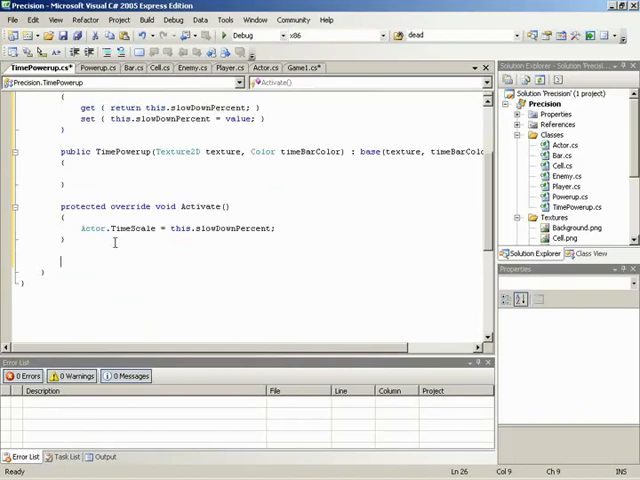
Override Deactivate to set Actor.TimeScale = 1f; in place of the base call, then build the project.
type("protected override void Deactivate(")
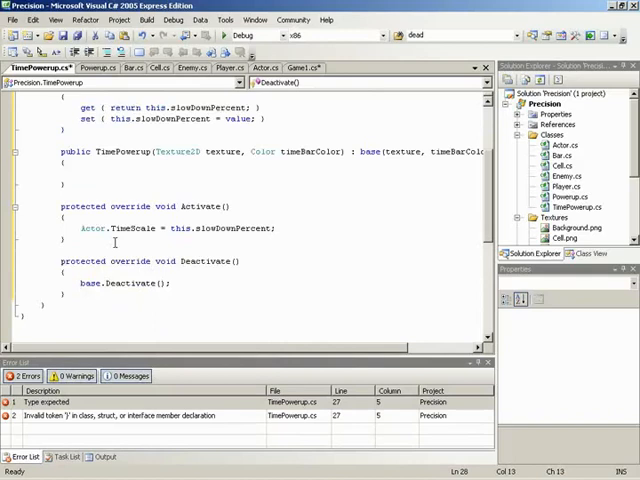
key("Delete")
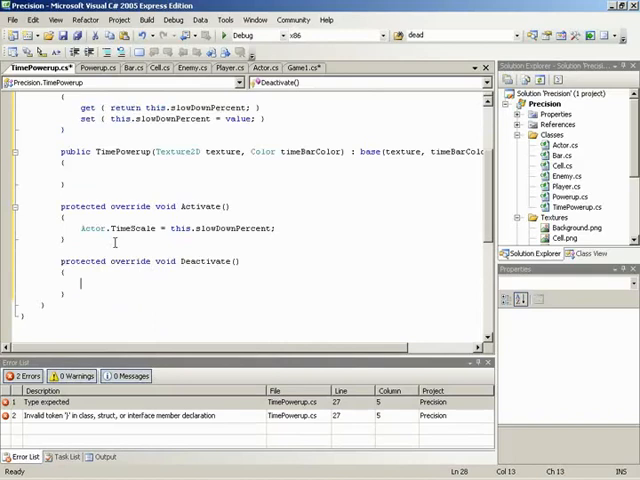
type("Actor.TimeScale = 1")
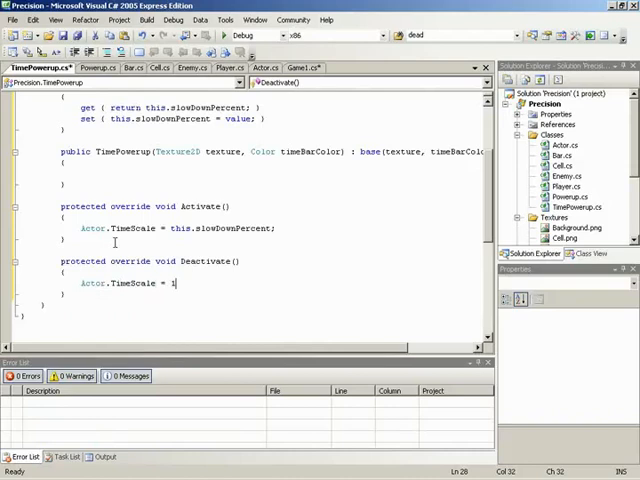
type("f;")
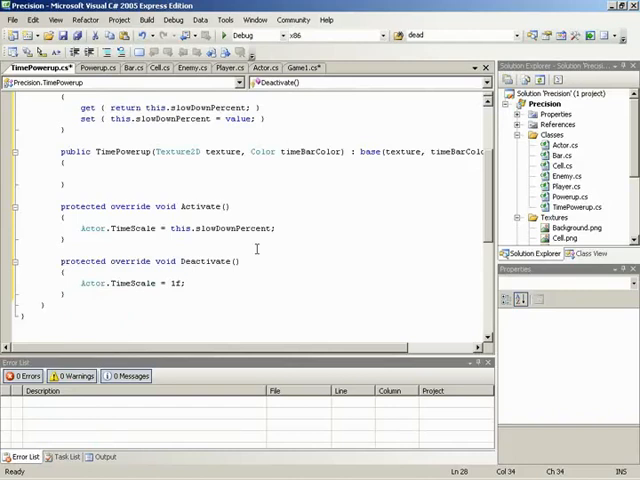
left_click(193, 283)
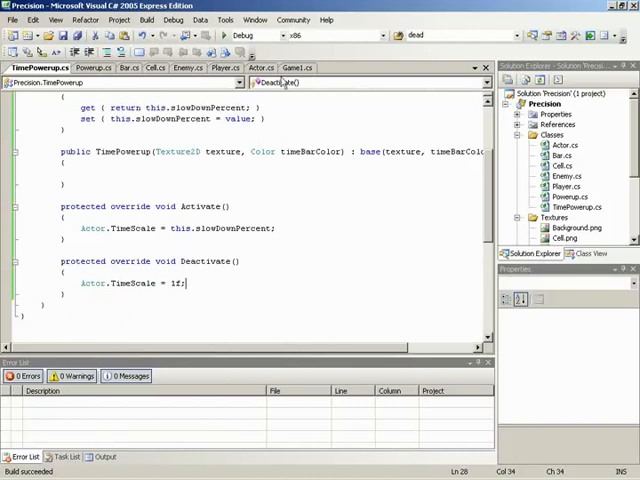
Switch to Game1.cs at BeginLevel and run the game.
left_click(295, 67)
type("timePowerup.SlowDownPercent = TIME_POWERUP_SLOWDOWN;")
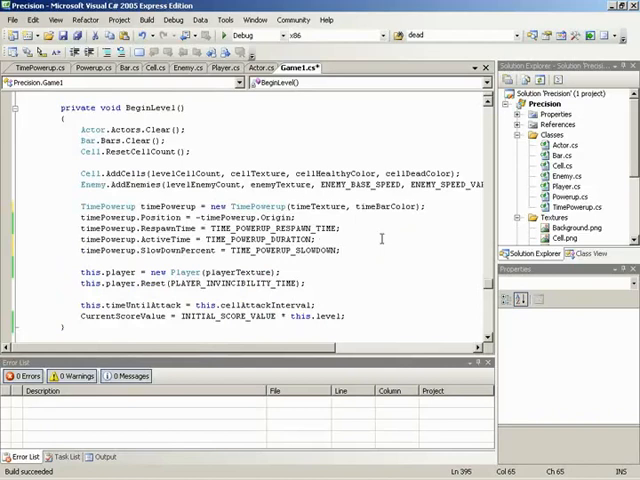
key("F5")
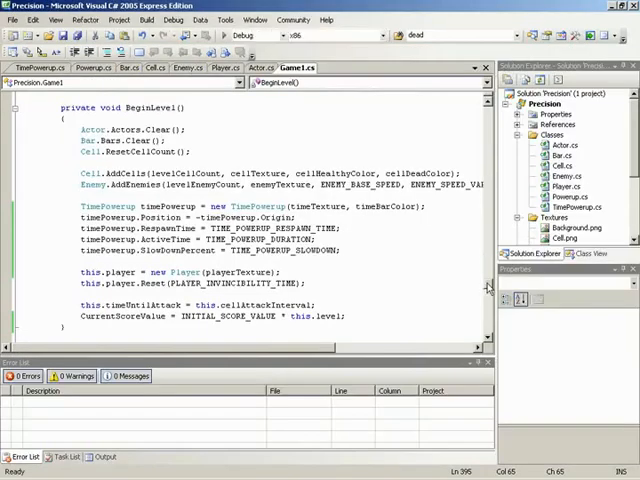
Scroll between Update's Cell.CellCount level-complete check and BeginLevel while uncommenting the check.
scroll("down", 3)
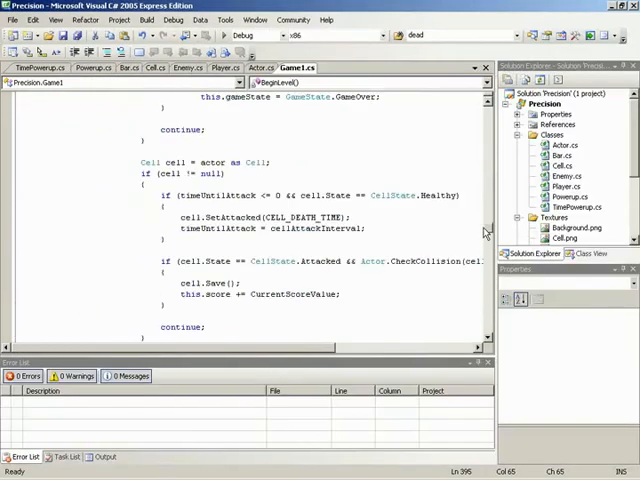
scroll("up", 3)
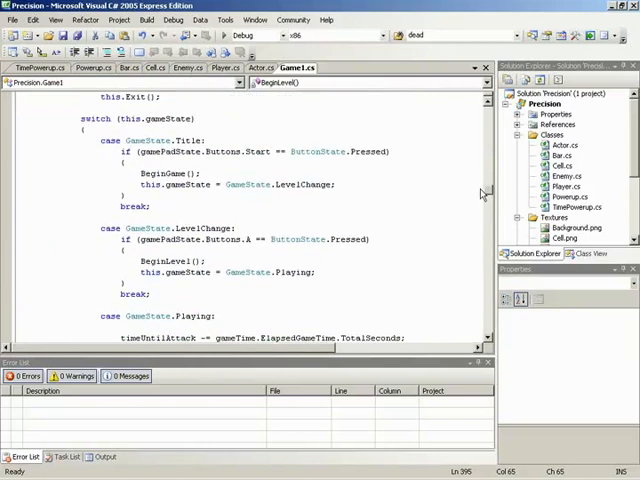
scroll("down", 3)
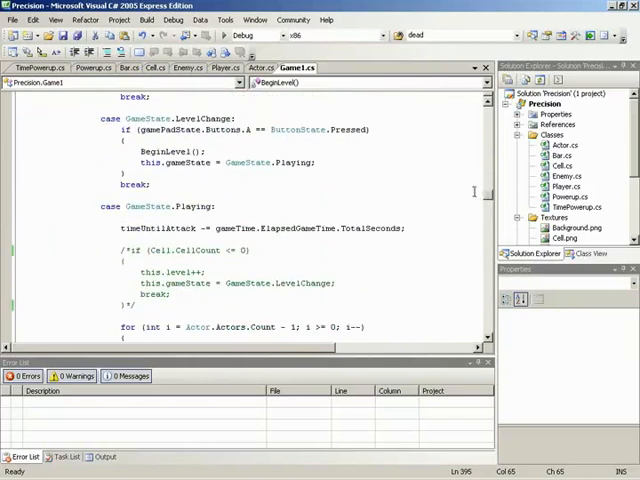
scroll("down", 3)
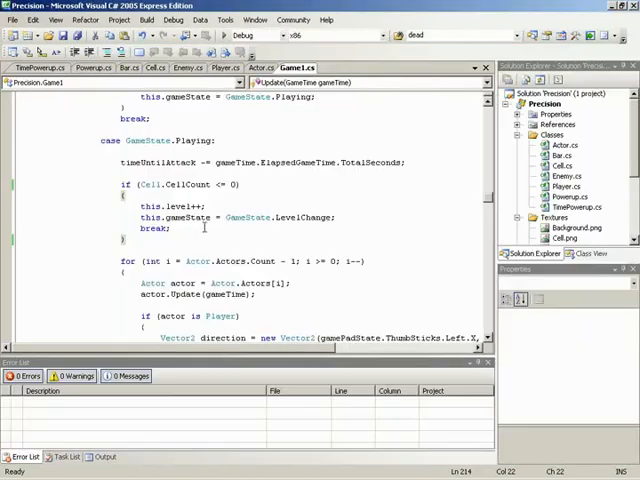
scroll("down", 3)
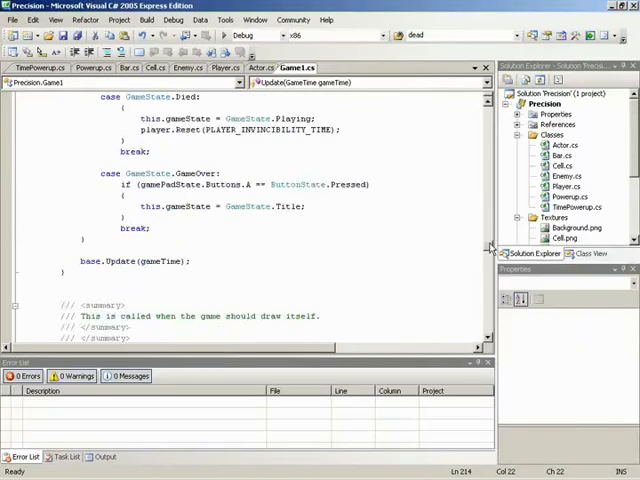
scroll("up", 3)
type("Actor.TimeScale = 1")
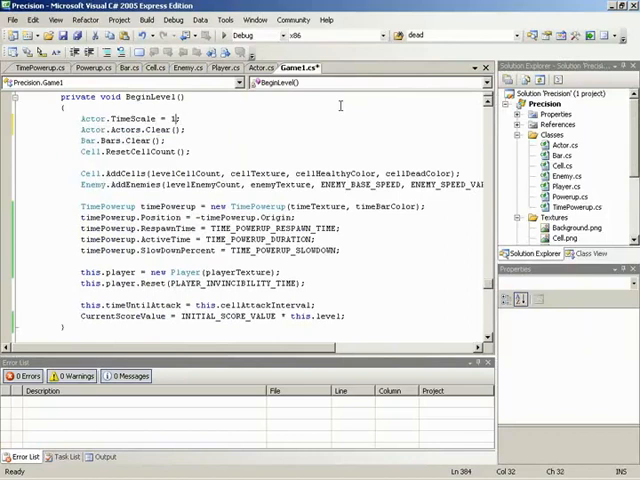
Complete Actor.TimeScale = 1f; at the top of BeginLevel, save, and launch the game to test.
type("f;")
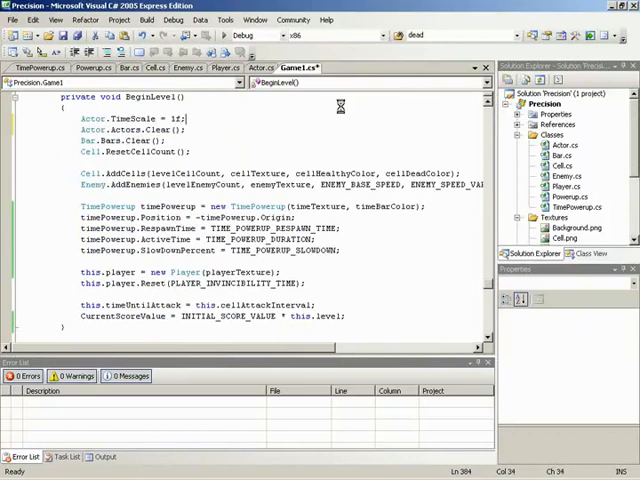
key("F5")
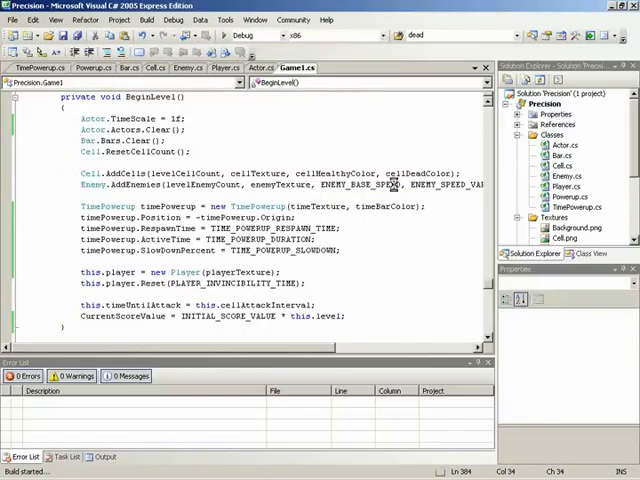
key("F5")
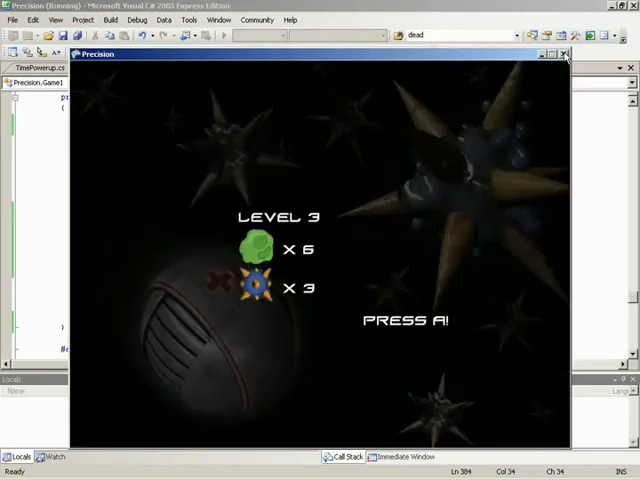
left_click(564, 53)
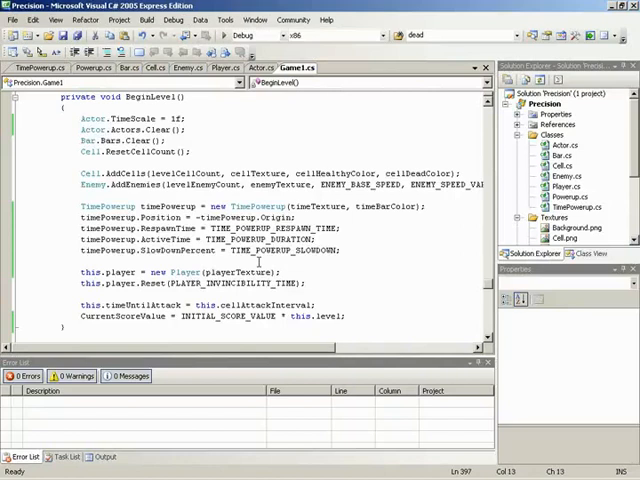